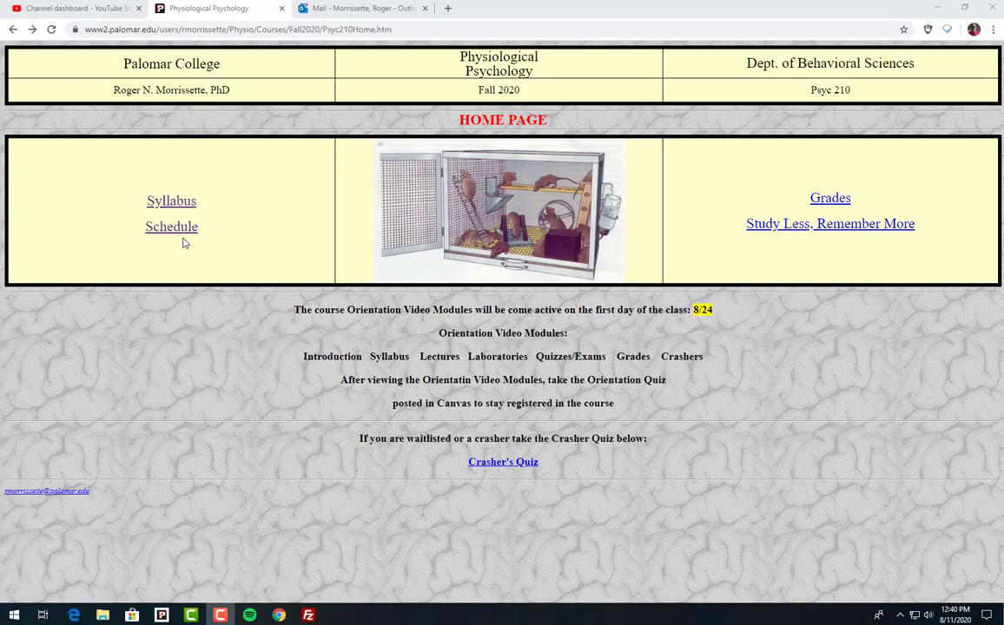
# Open the Psyc 210 Schedule page and scroll to the week 7–9 lectures and Brain Dissection Lab.
pyautogui.click(171, 227)
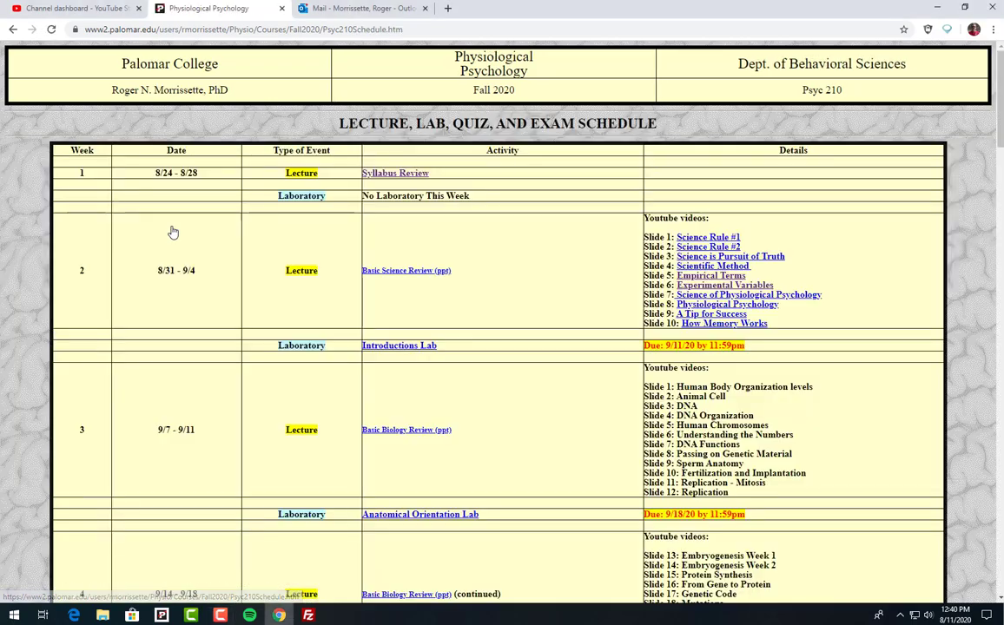
pyautogui.moveTo(597, 291)
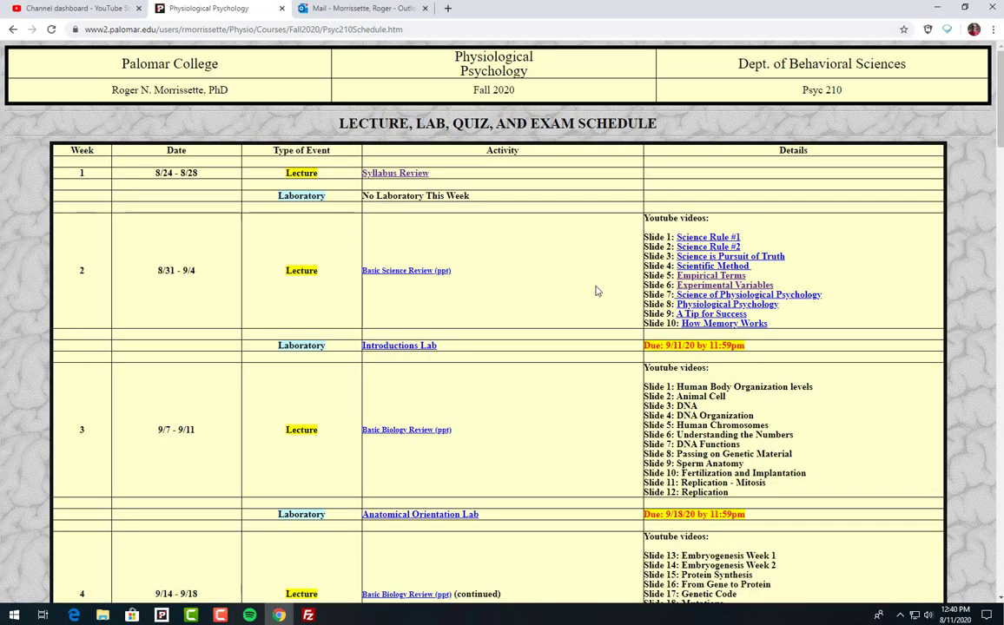
pyautogui.moveTo(419, 353)
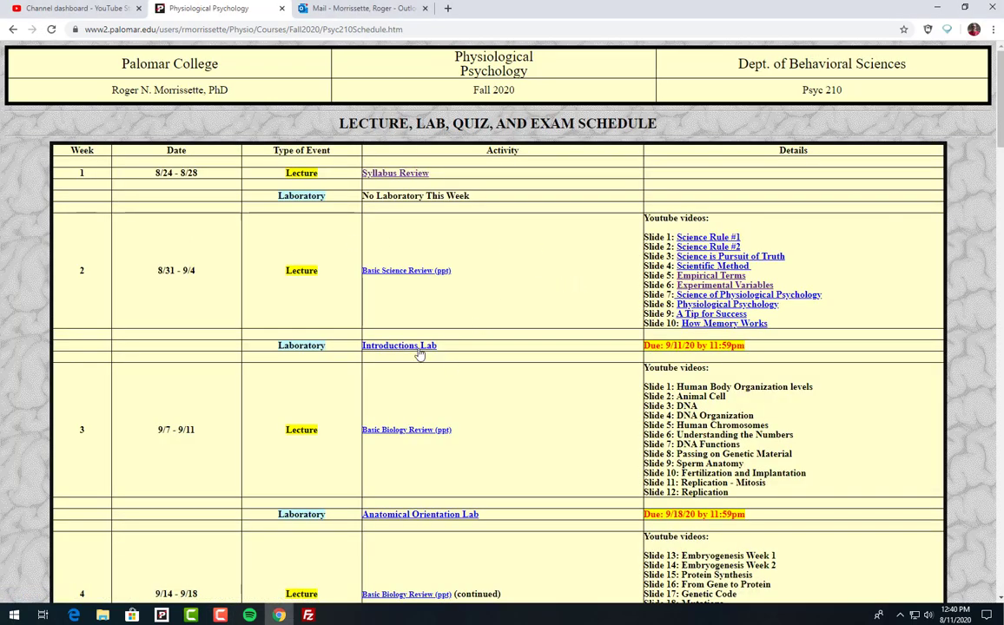
pyautogui.moveTo(598, 443)
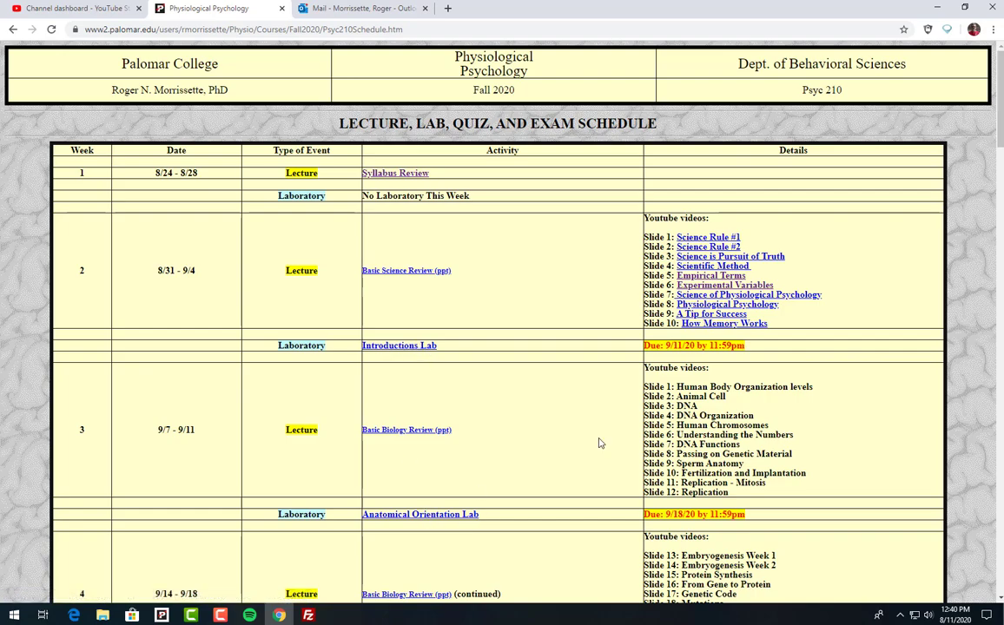
pyautogui.scroll(-3)
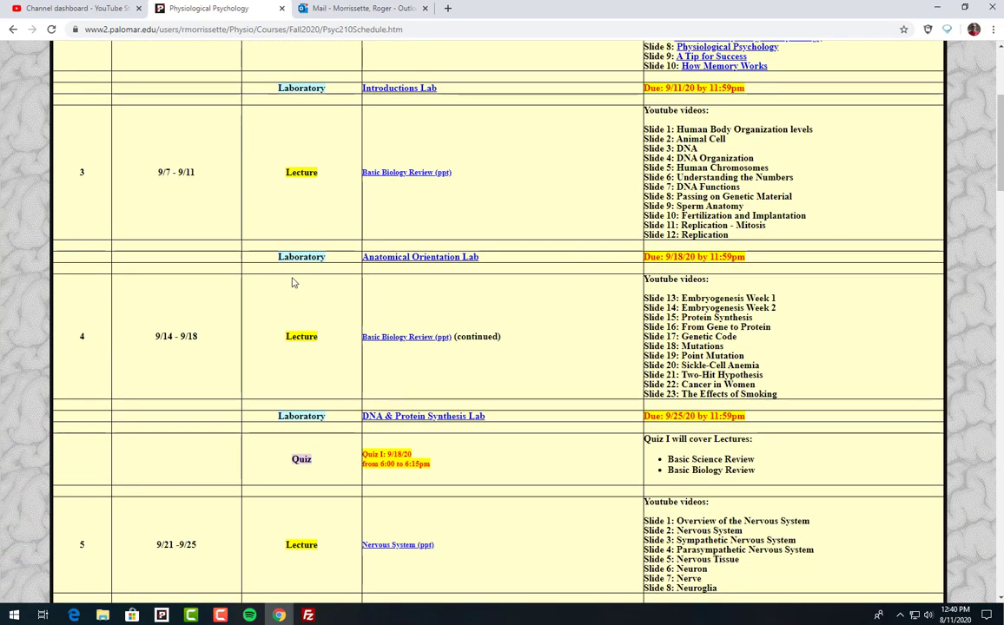
pyautogui.moveTo(712, 260)
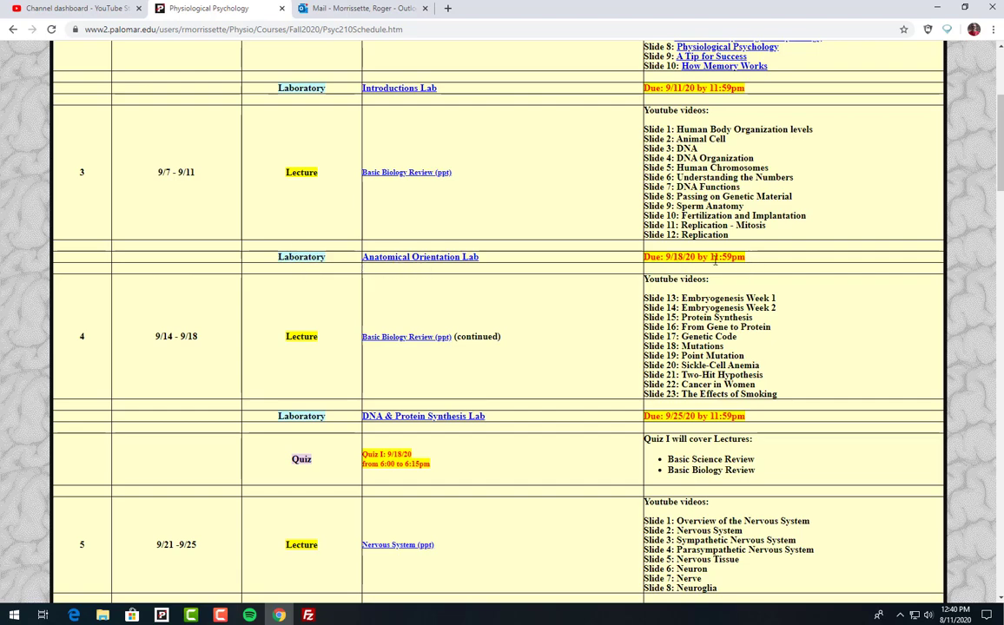
pyautogui.scroll(-3)
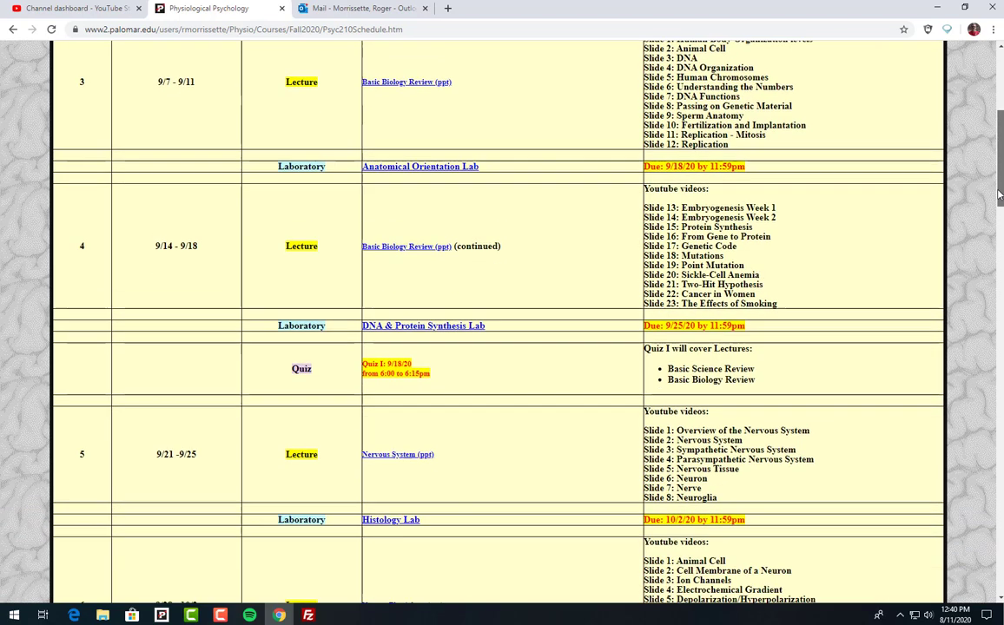
pyautogui.scroll(-3)
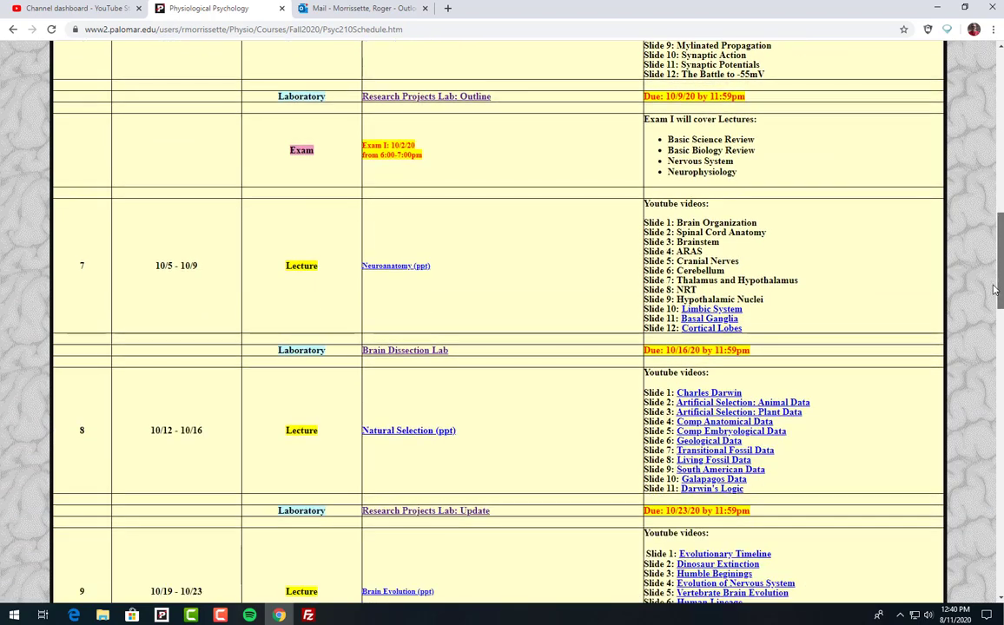
pyautogui.scroll(-3)
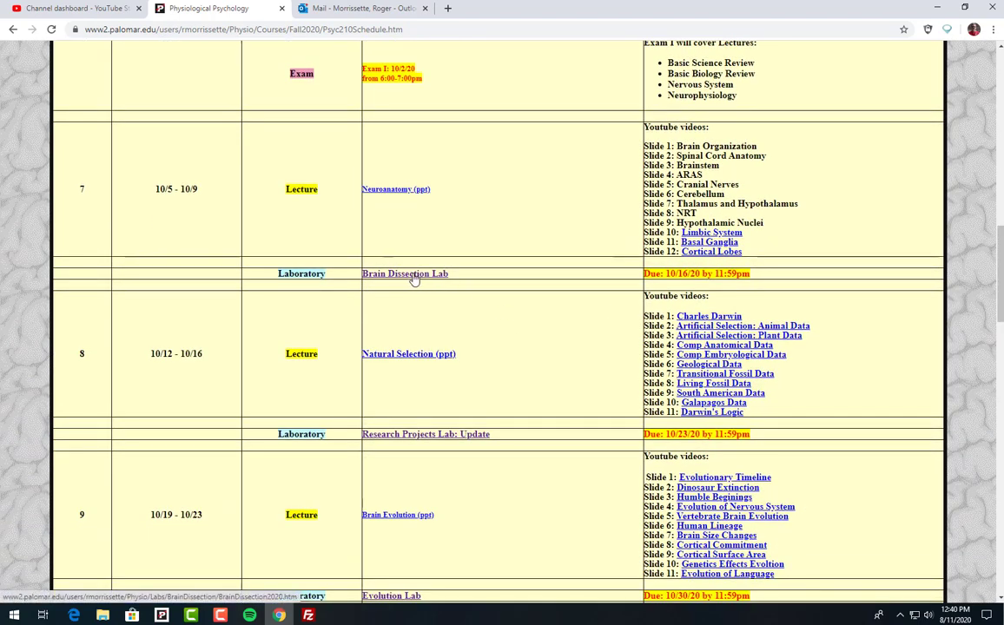
# Open the week 7 Brain Dissection Lab and scroll to its brain regions and functions Review Sheet.
pyautogui.click(405, 273)
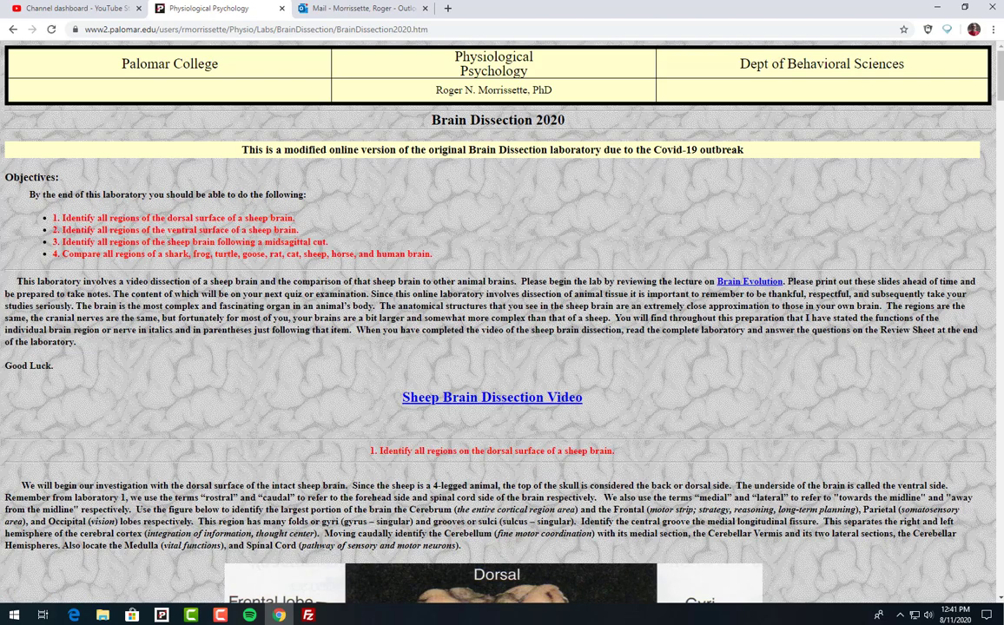
pyautogui.scroll(-3)
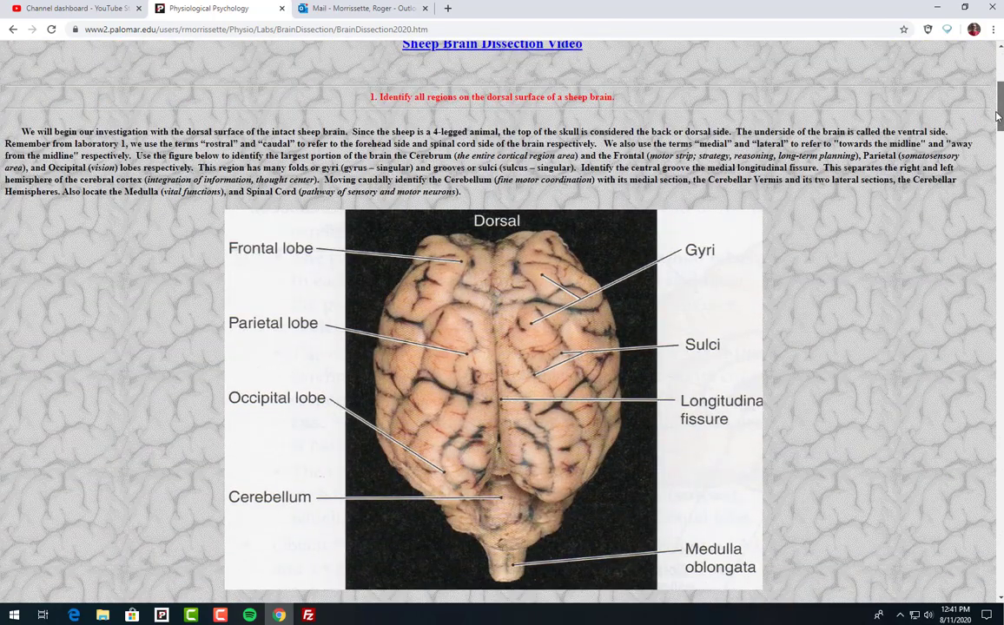
pyautogui.scroll(-3)
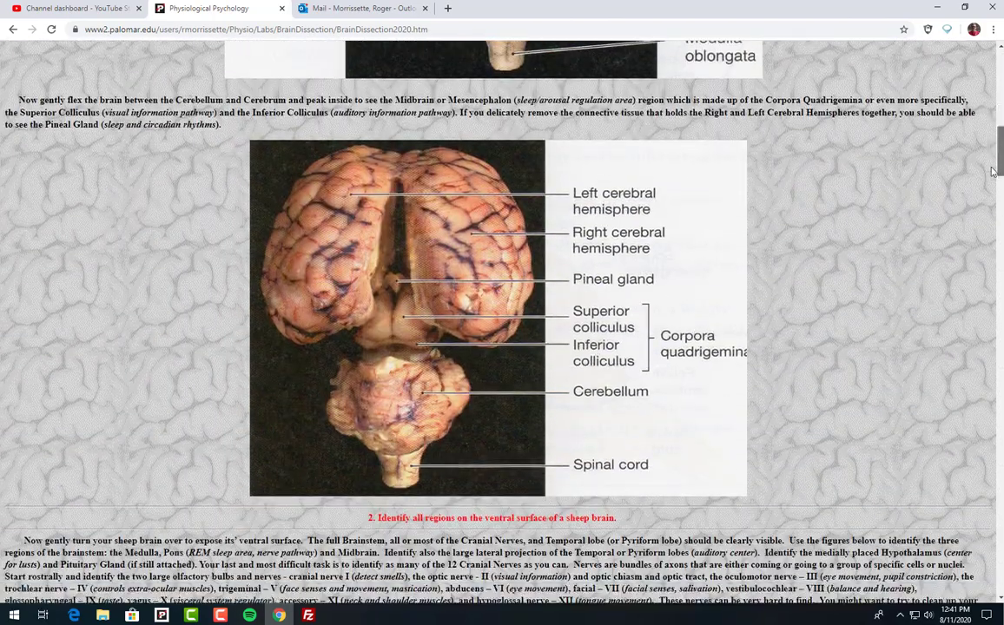
pyautogui.scroll(-3)
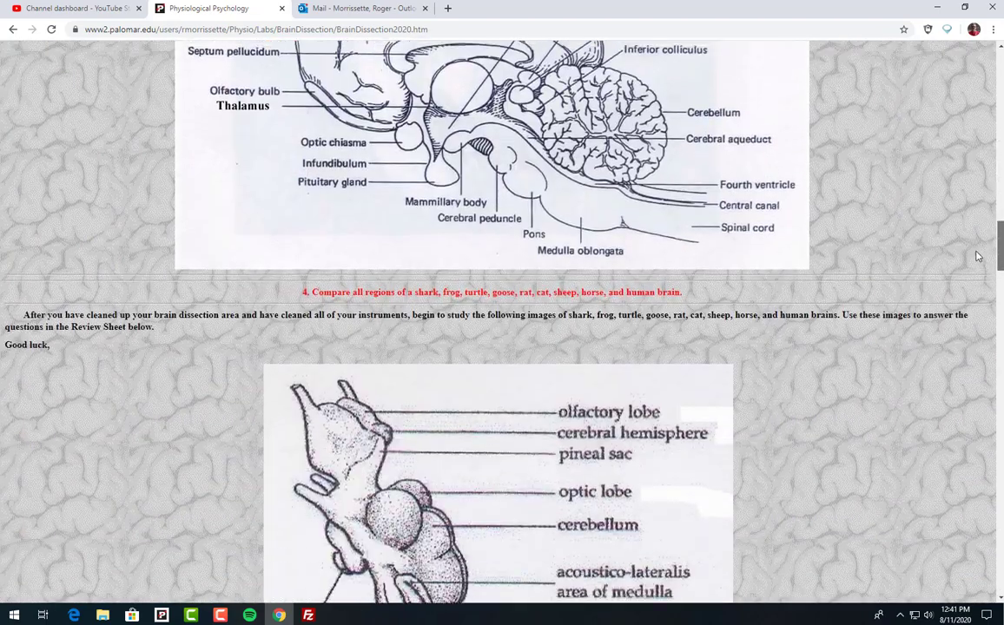
pyautogui.scroll(-3)
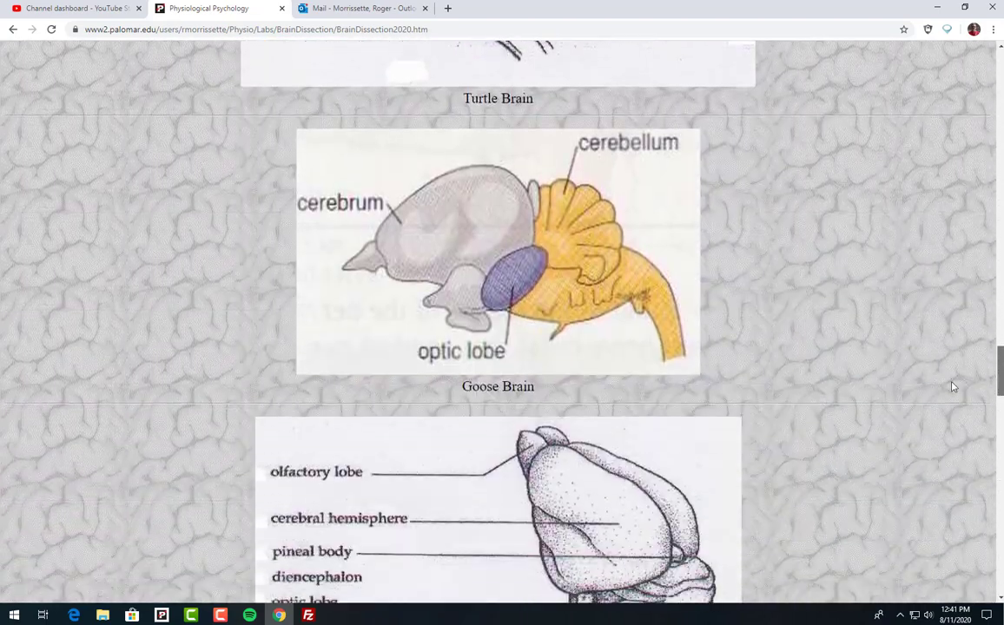
pyautogui.scroll(-3)
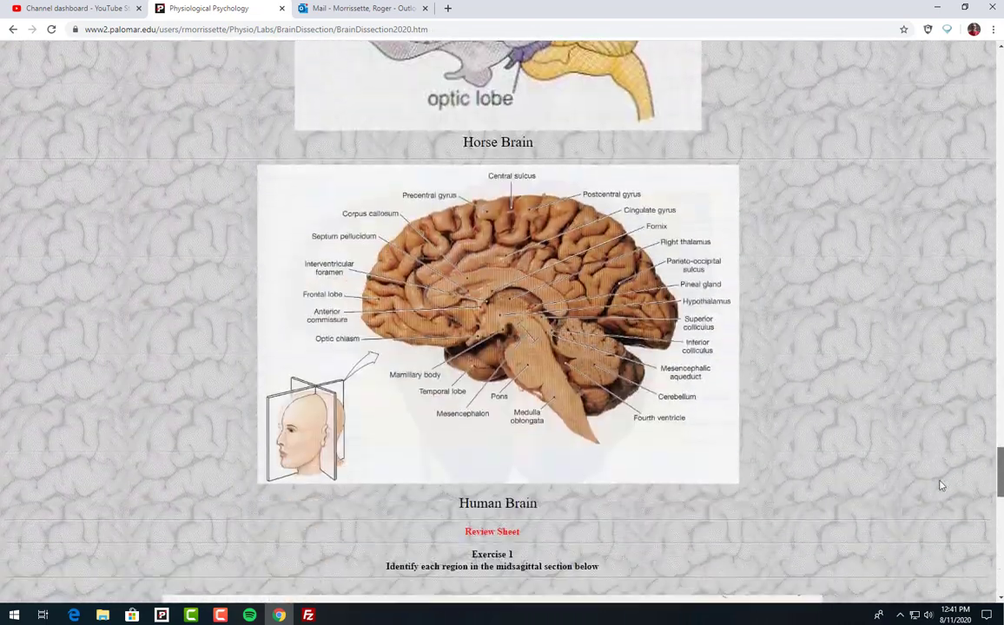
pyautogui.scroll(-3)
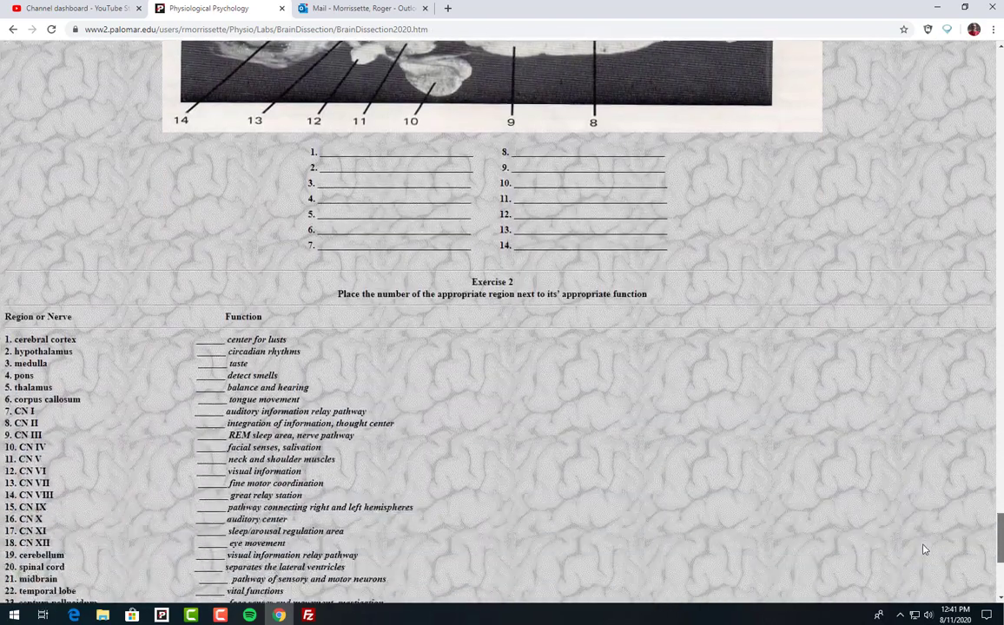
pyautogui.scroll(3)
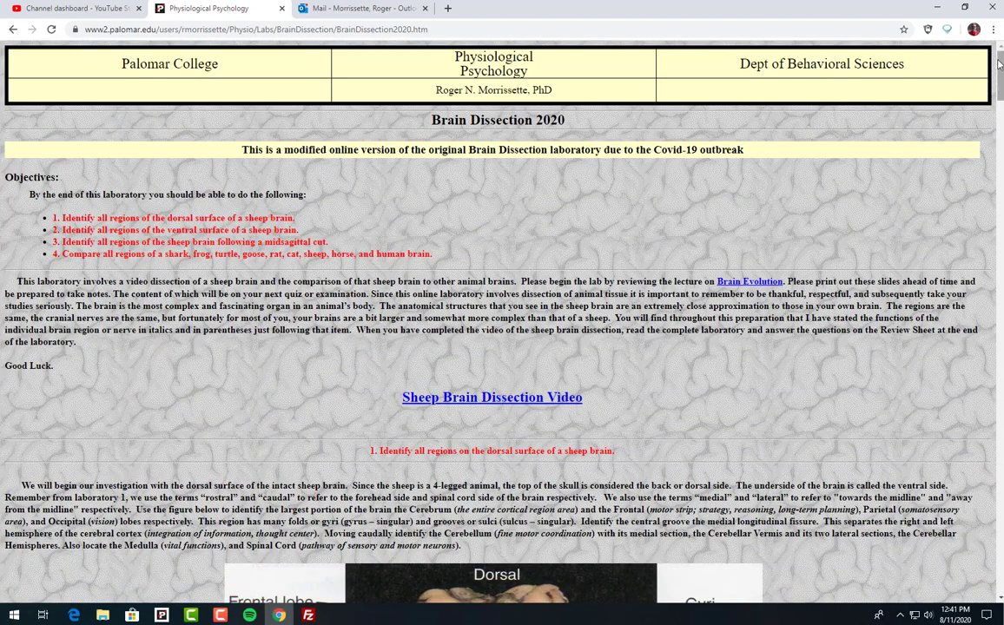
pyautogui.scroll(-3)
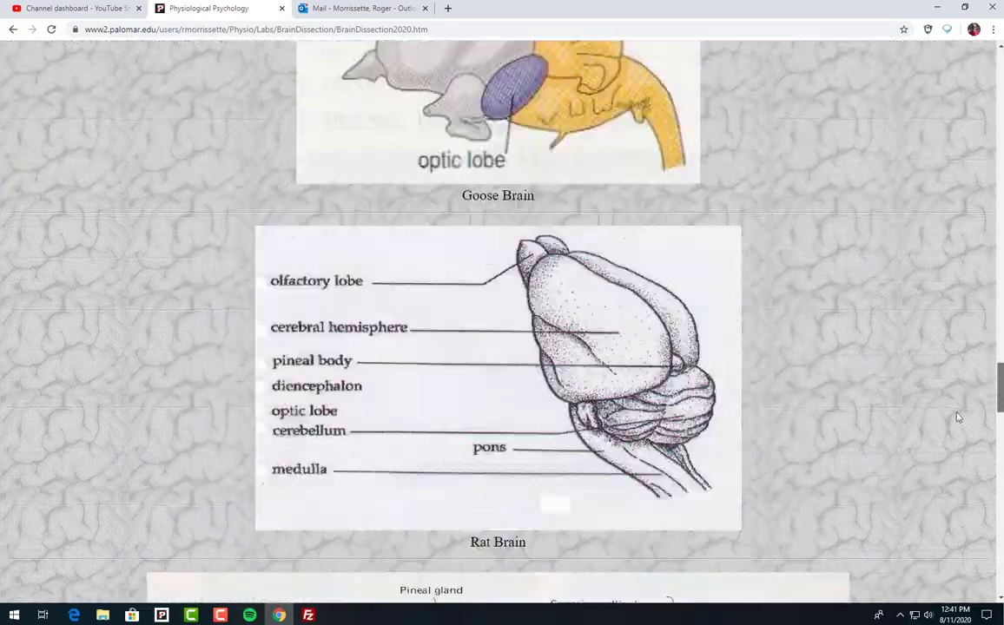
pyautogui.scroll(-3)
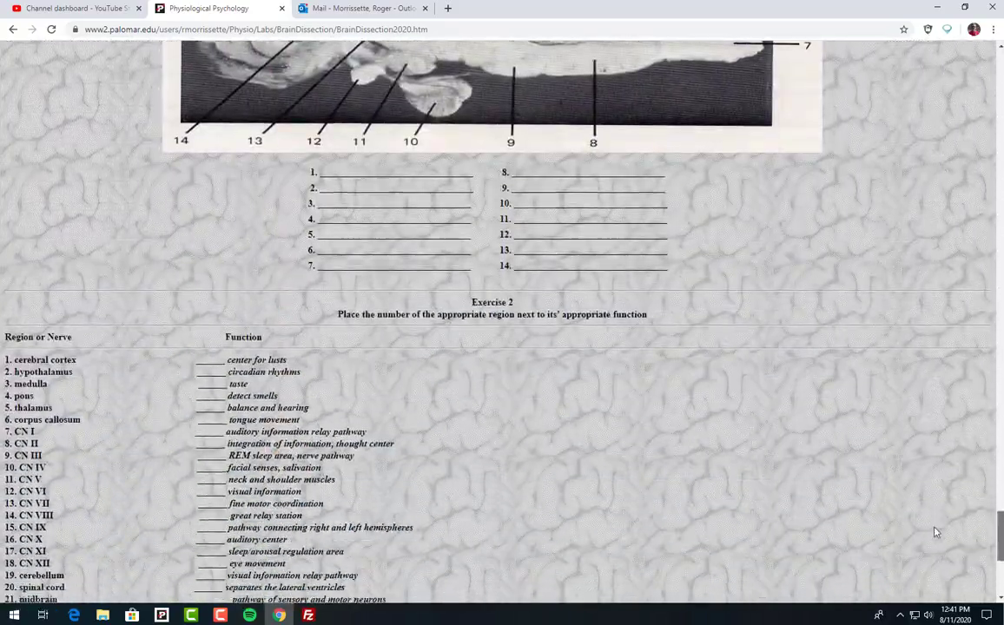
pyautogui.scroll(-3)
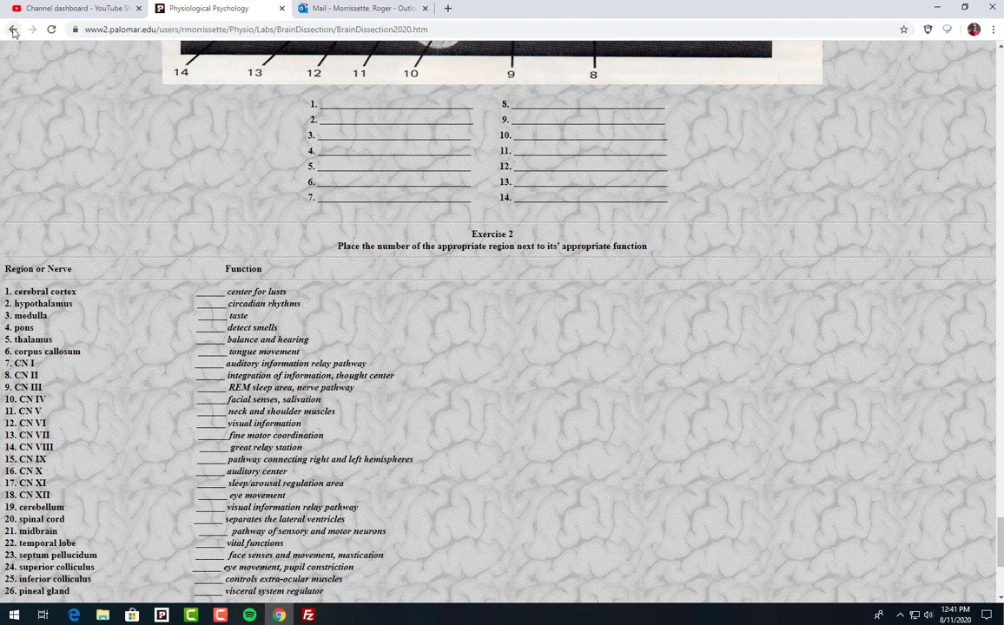
# Return to the schedule, open the week 9 Evolution Lab, and view its objectives and NOVA video instructions.
pyautogui.click(13, 29)
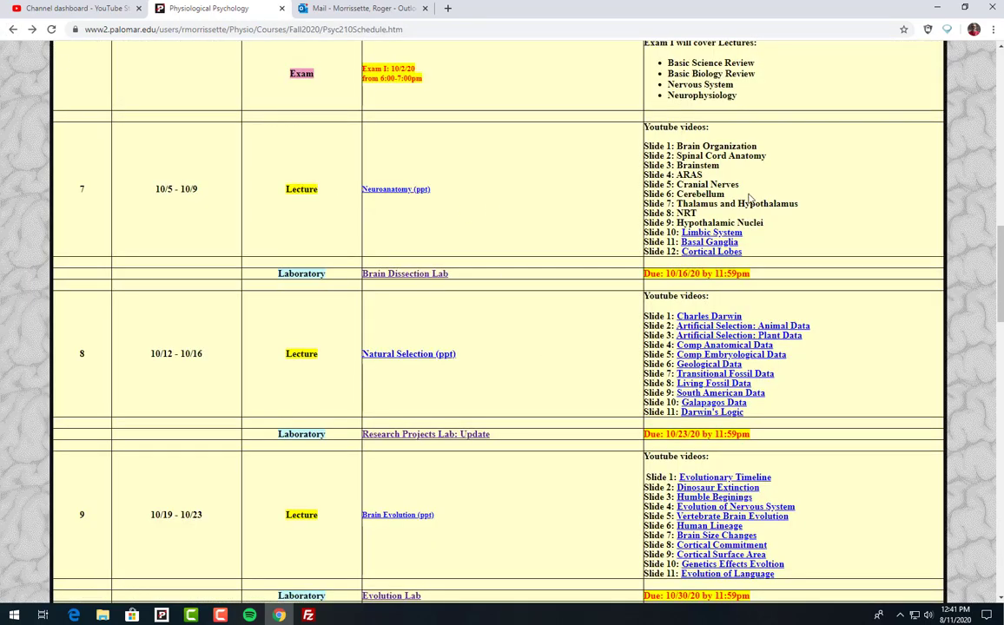
pyautogui.scroll(-3)
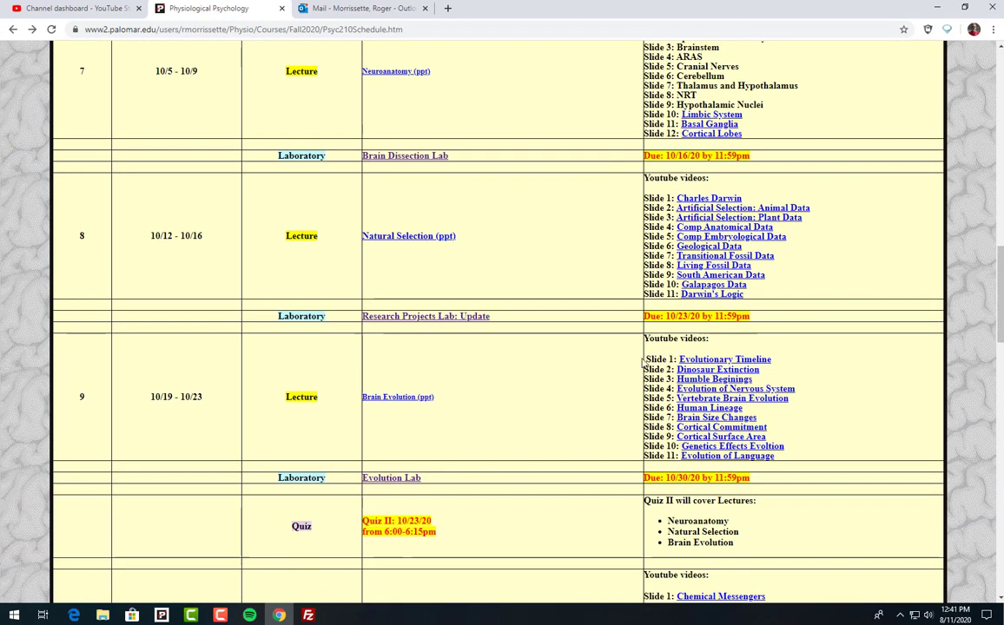
pyautogui.click(391, 478)
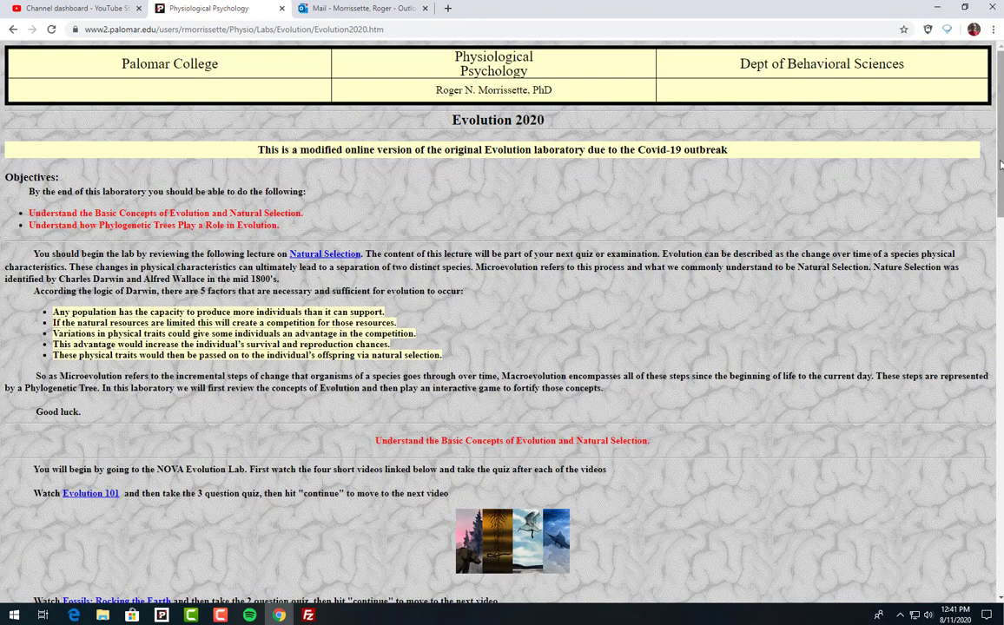
pyautogui.scroll(-3)
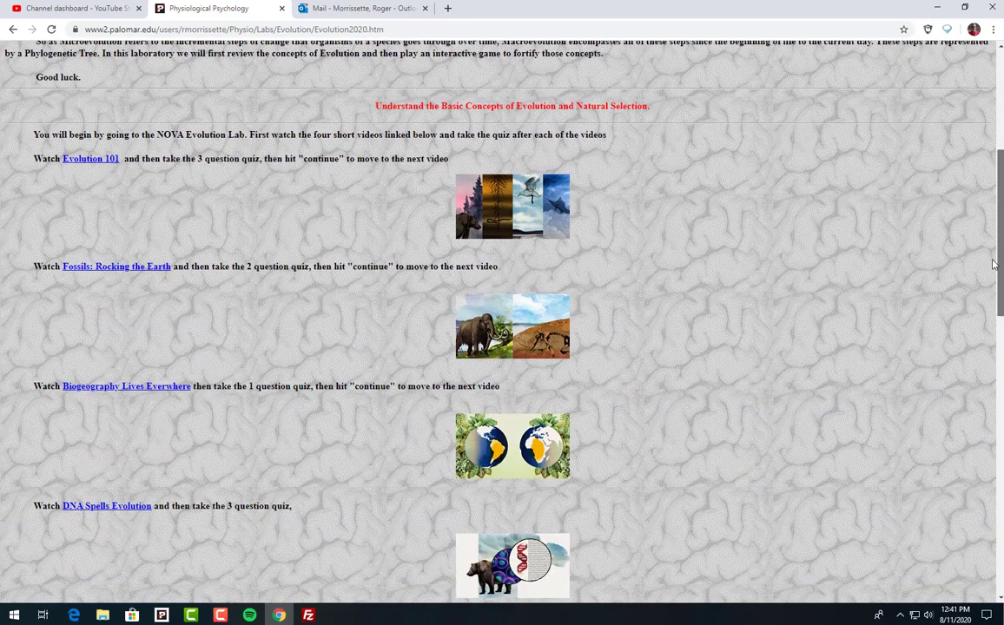
pyautogui.scroll(-3)
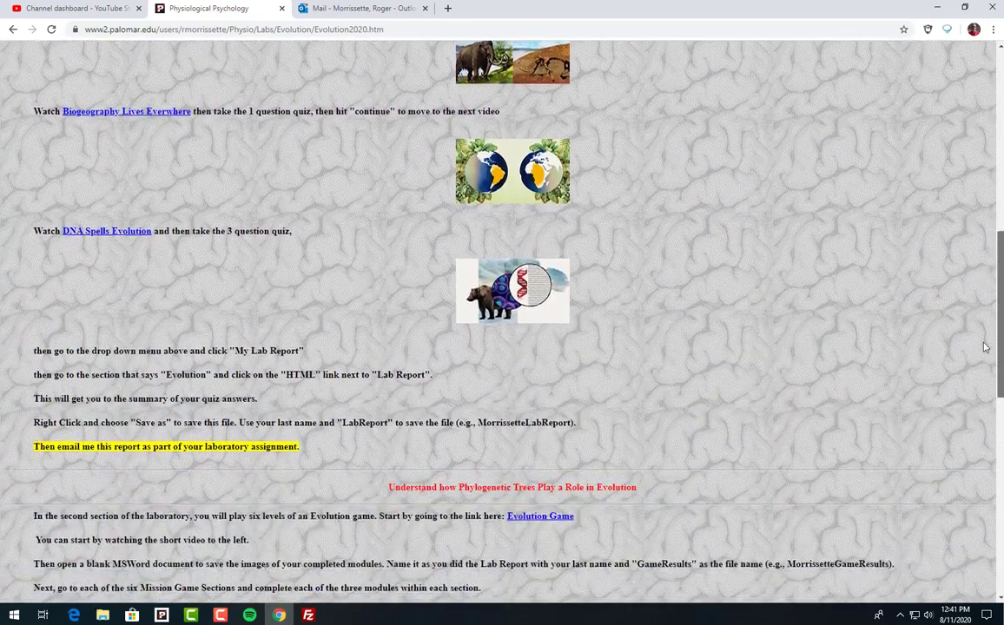
pyautogui.scroll(3)
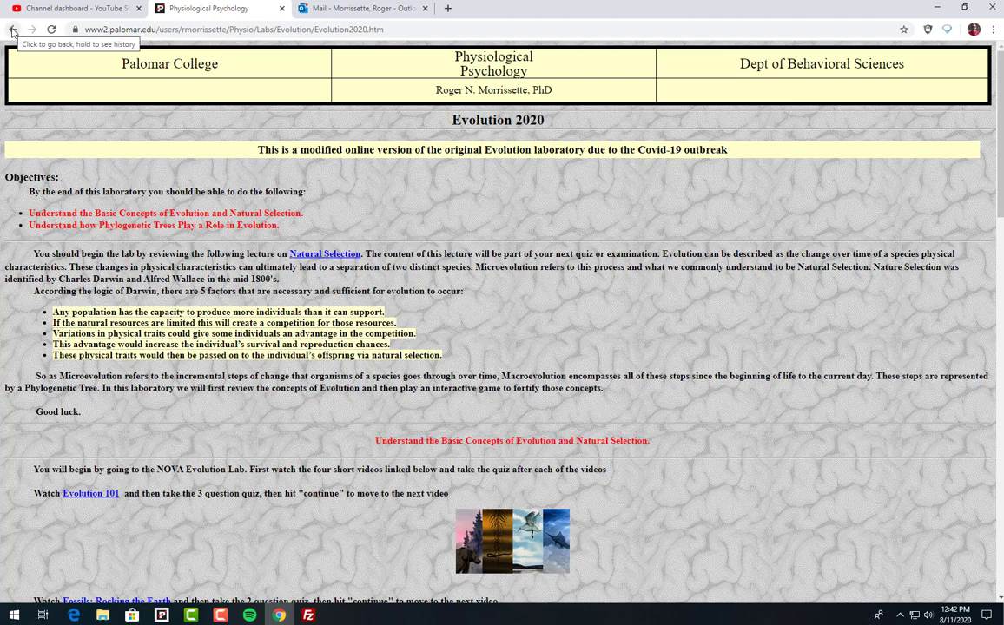
# Go back to the schedule and scroll to week 16's Research Projects Lab: Final and Exam III.
pyautogui.click(12, 29)
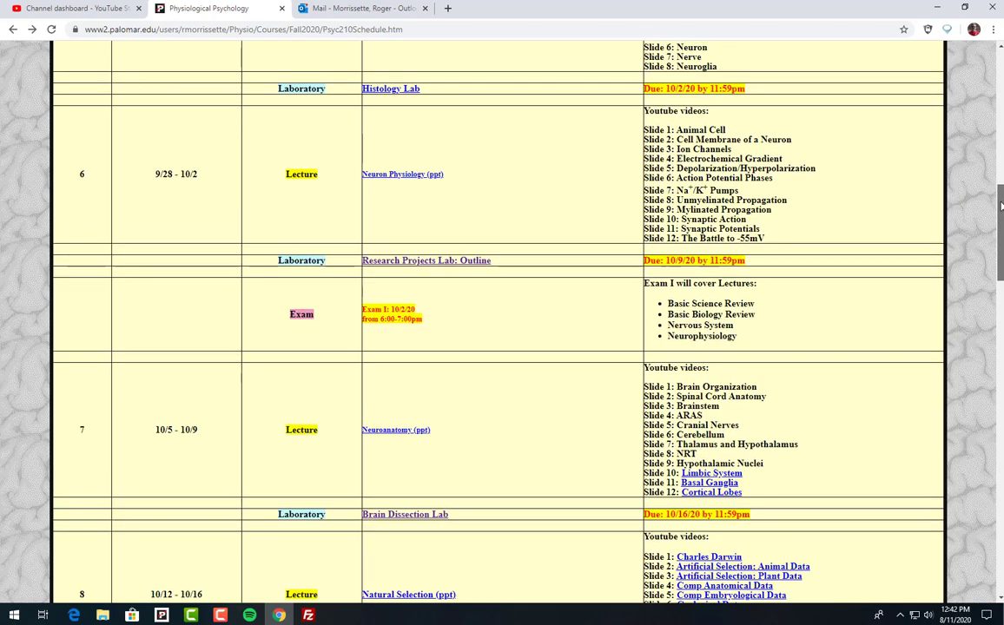
pyautogui.rightClick(449, 324)
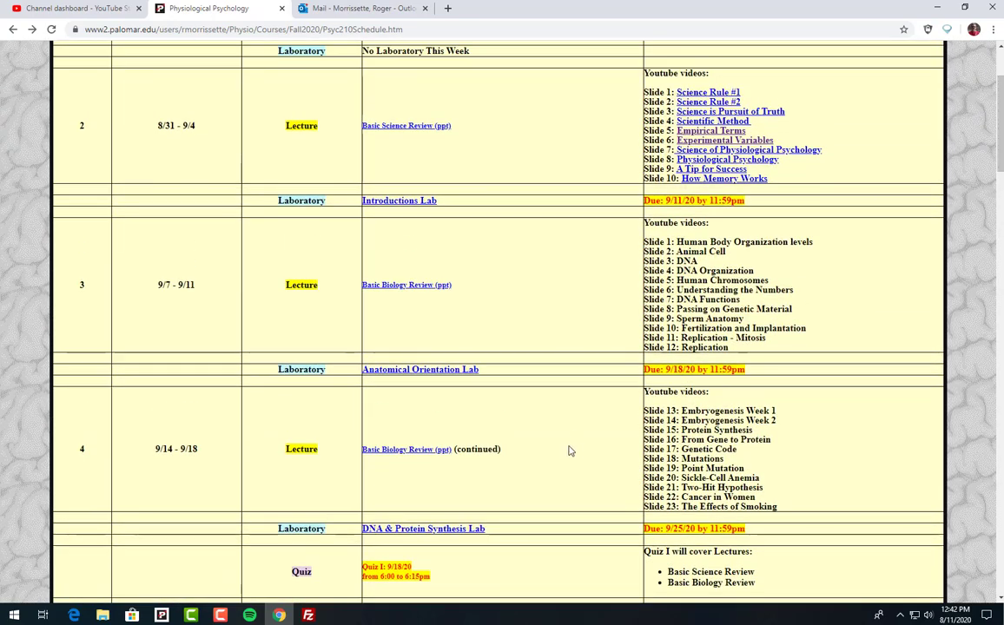
pyautogui.scroll(-3)
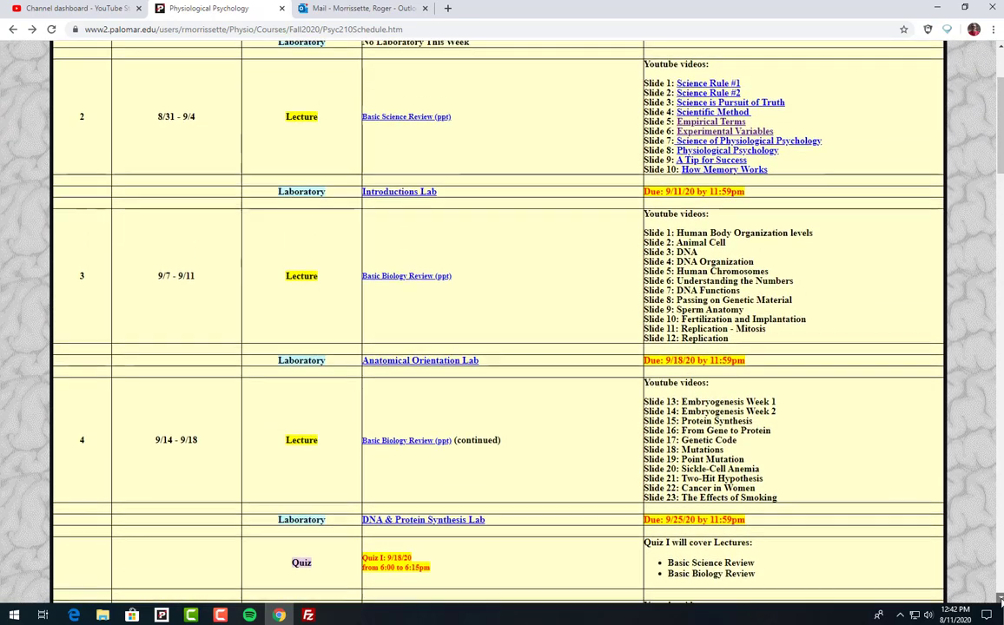
pyautogui.scroll(-3)
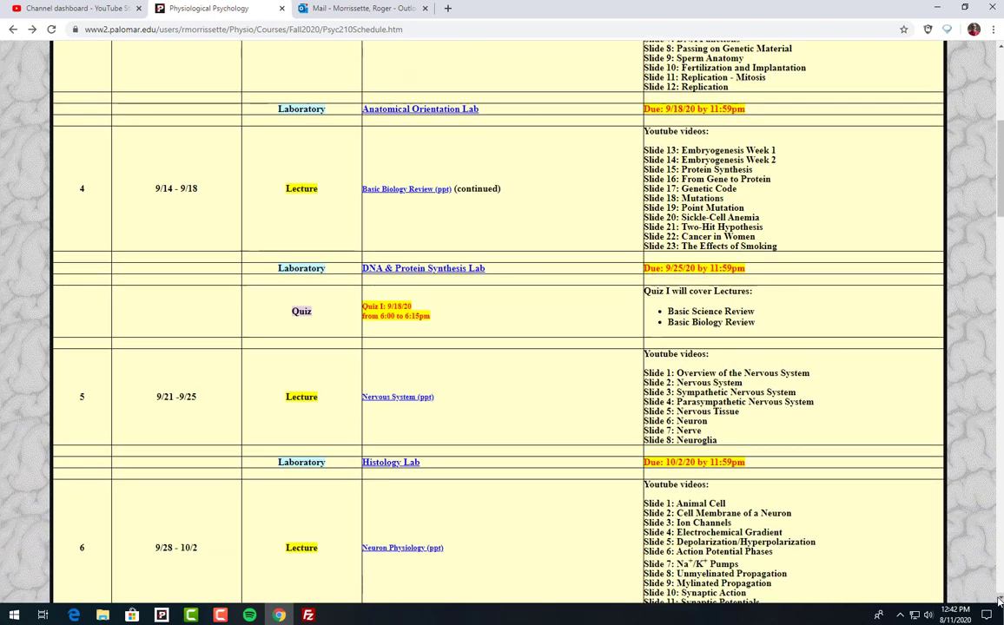
pyautogui.scroll(-3)
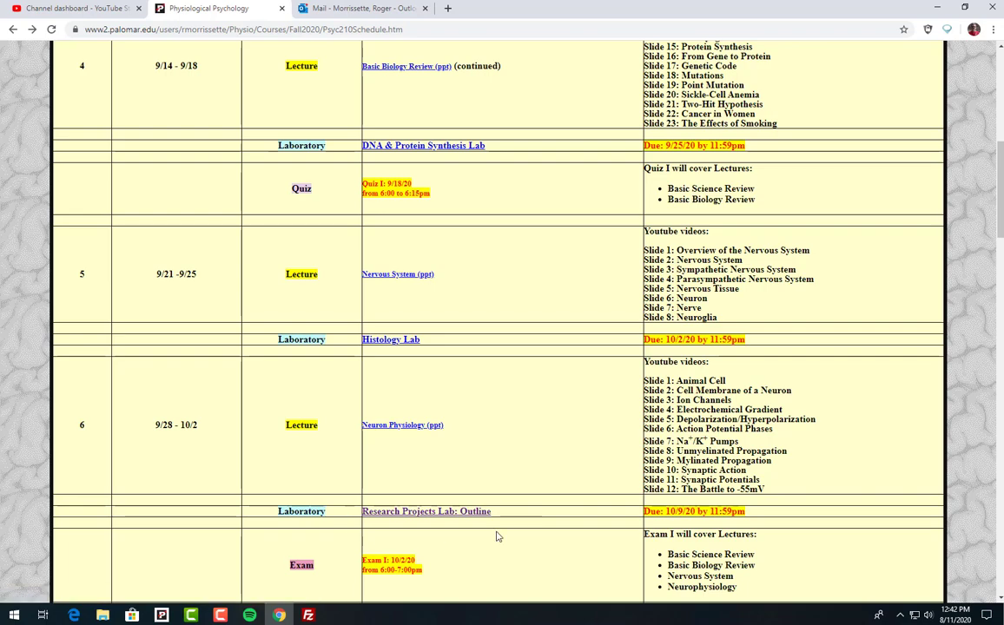
pyautogui.moveTo(461, 536)
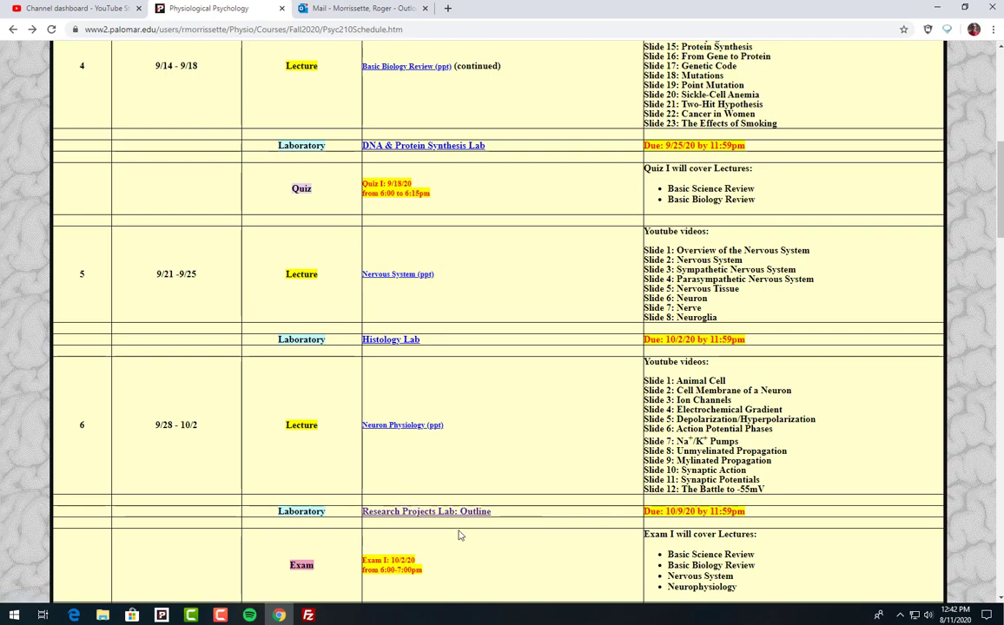
pyautogui.moveTo(469, 522)
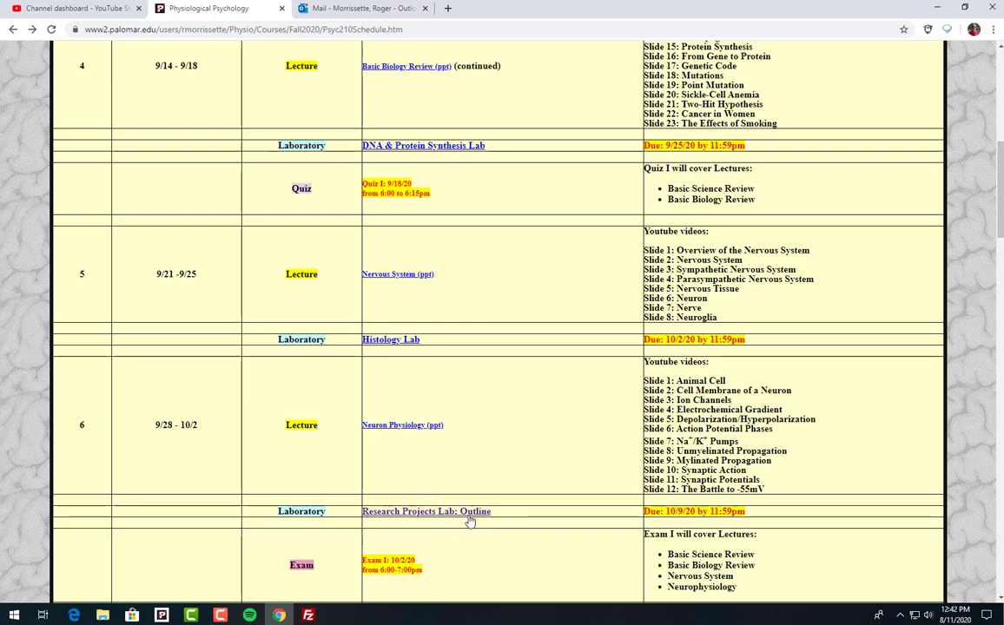
pyautogui.scroll(-3)
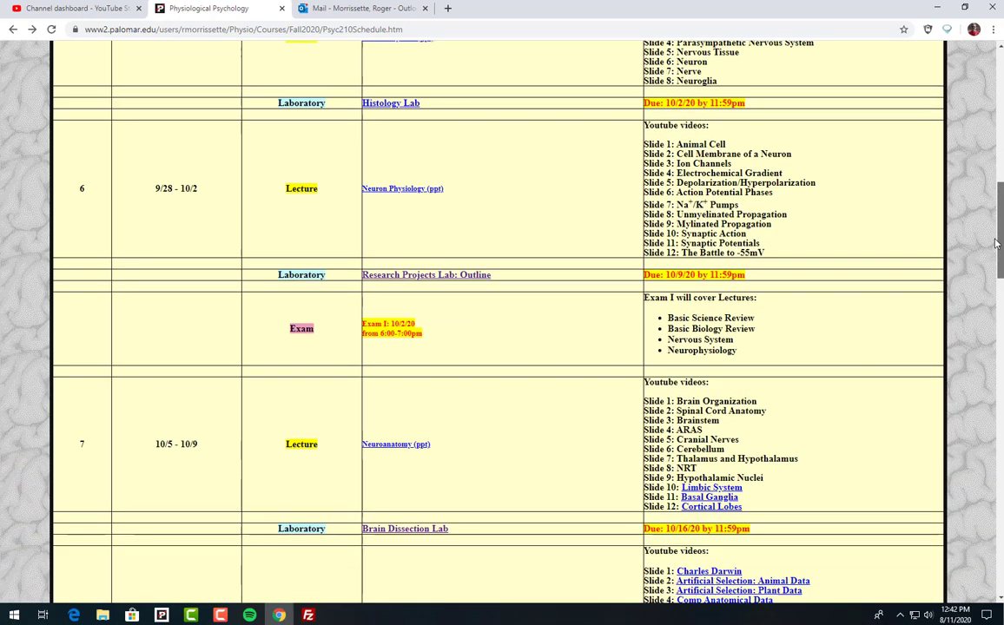
pyautogui.scroll(-3)
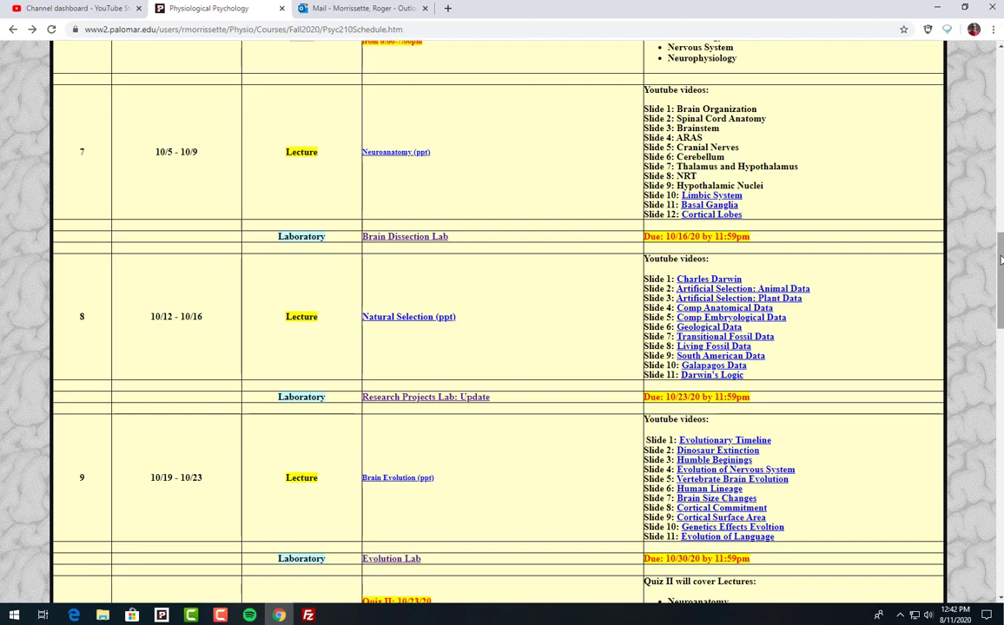
pyautogui.scroll(-3)
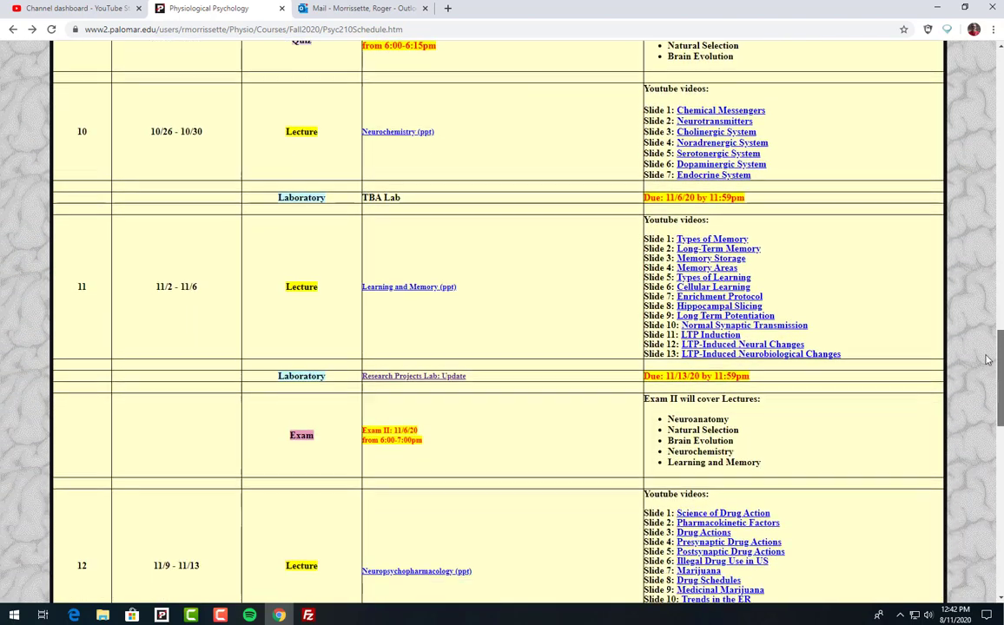
pyautogui.scroll(-3)
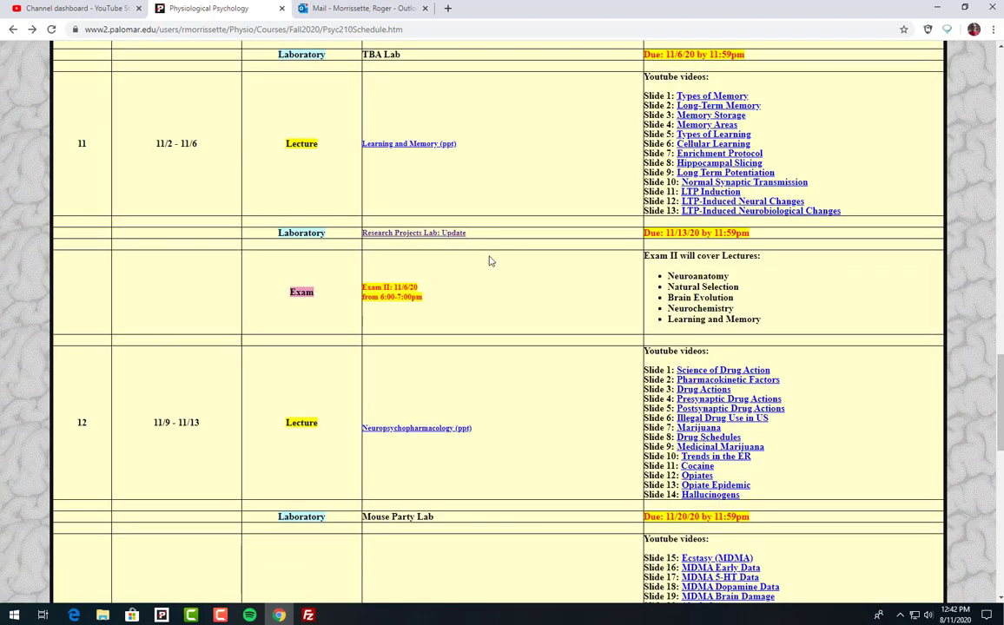
pyautogui.scroll(-3)
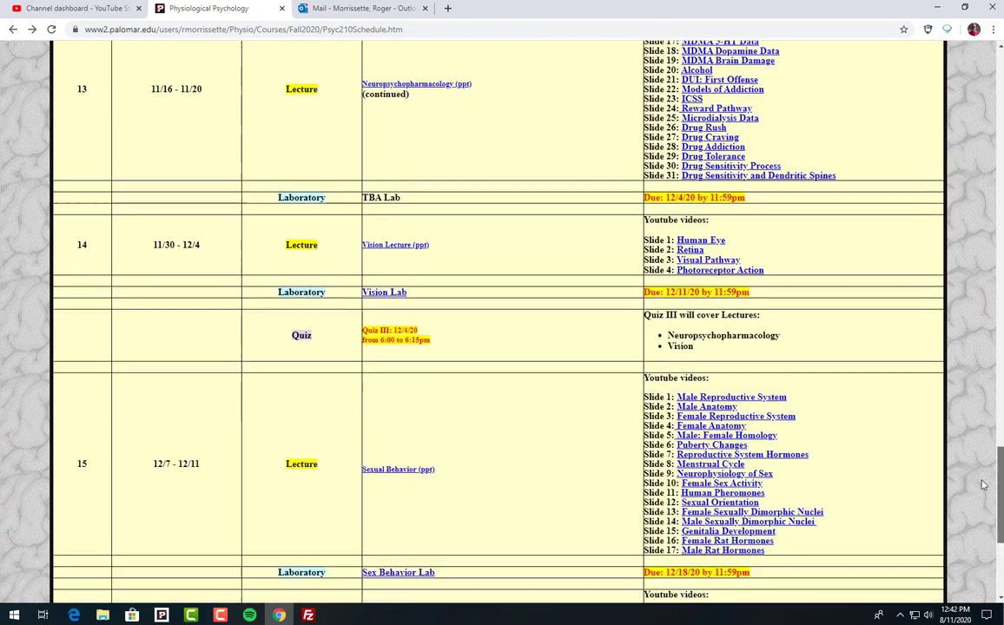
pyautogui.scroll(-3)
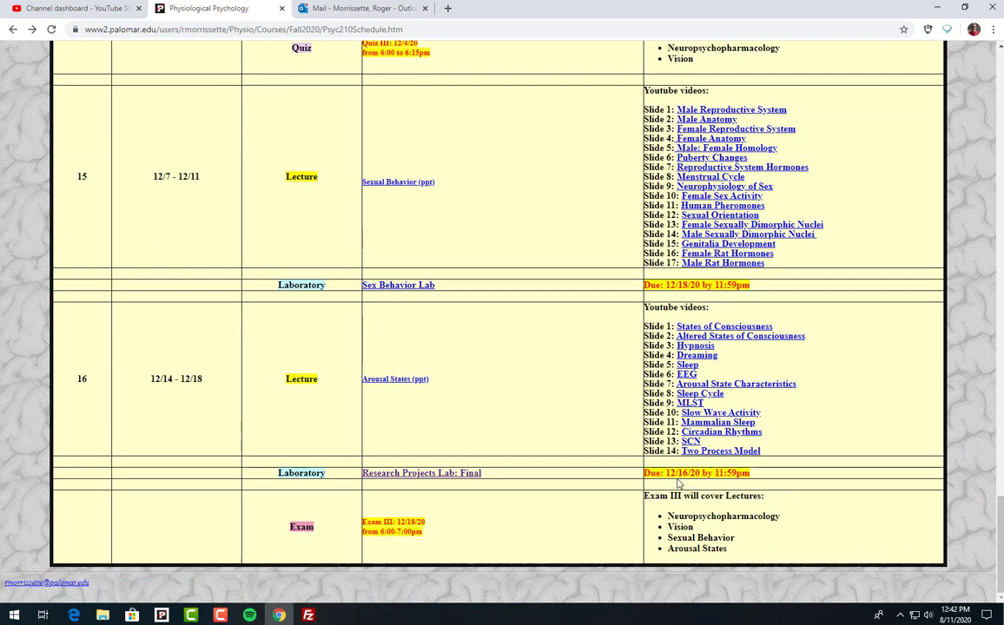
pyautogui.moveTo(556, 480)
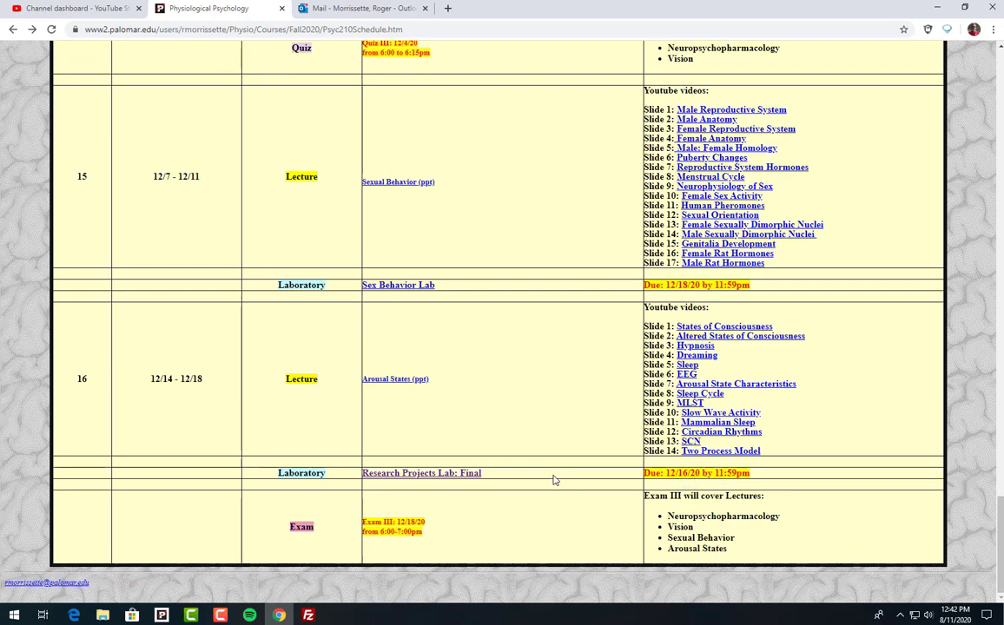